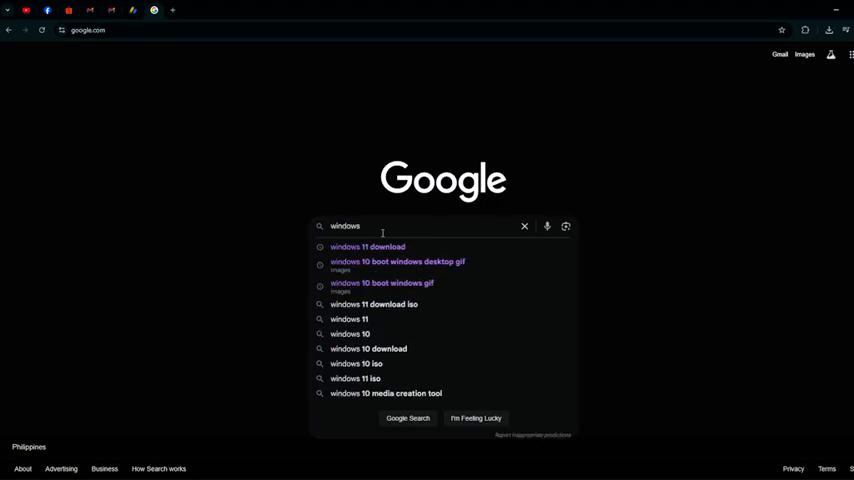
- Search Google for 'windows 11 download' and open Microsoft's Download Windows 11 result
{"action": "left_click", "coordinate": [368, 246]}
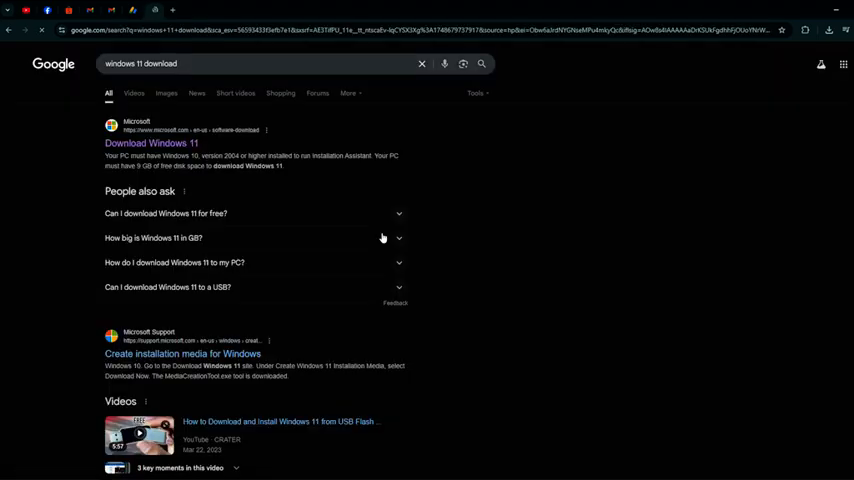
{"action": "left_click", "coordinate": [152, 144]}
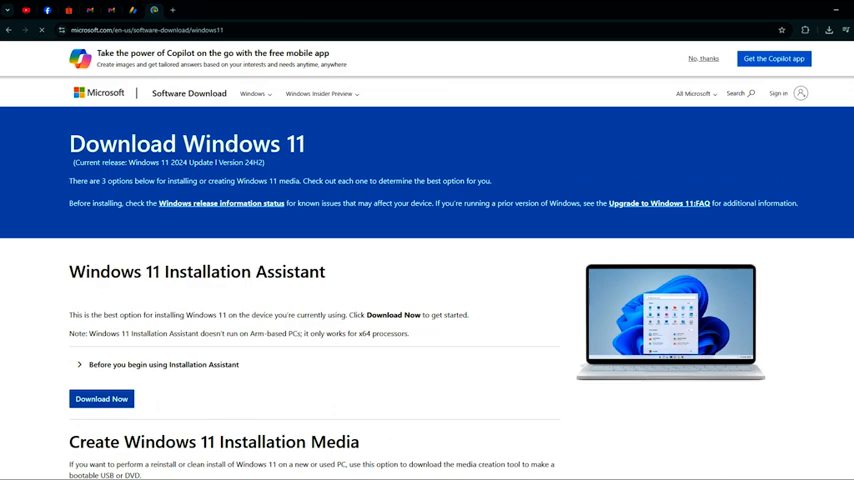
- Dismiss the Copilot promotion and request the Windows 11 multi-edition ISO download
{"action": "left_click", "coordinate": [704, 58]}
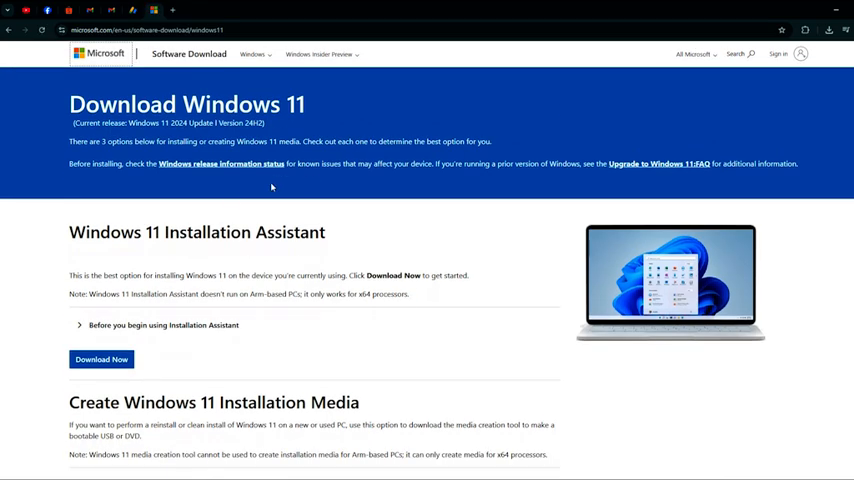
{"action": "scroll", "scroll_direction": "down", "scroll_amount": 3}
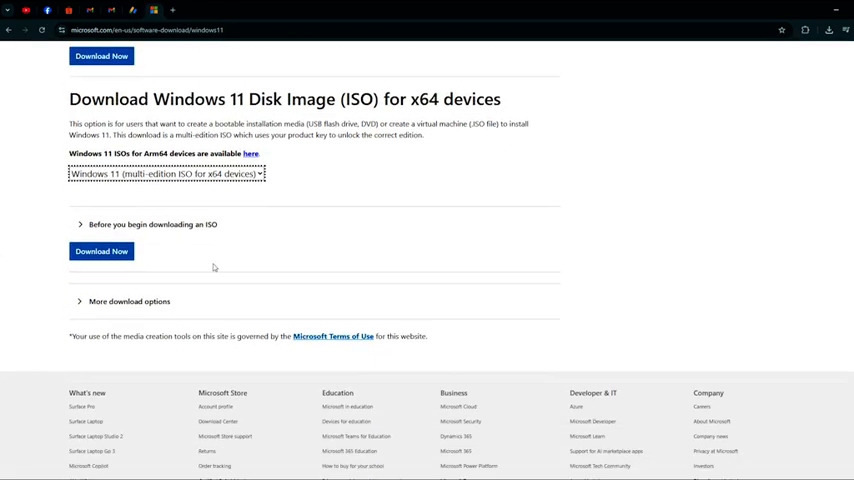
{"action": "left_click", "coordinate": [100, 252]}
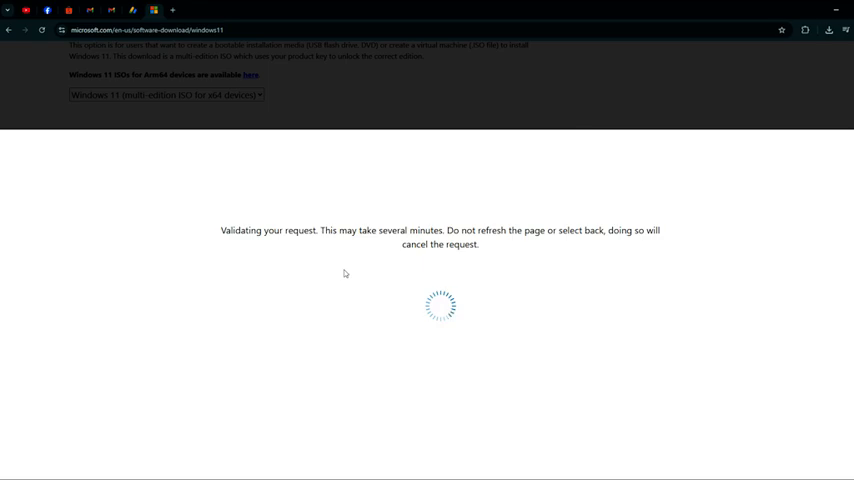
- Choose English as the product language and start the 64-bit Windows 11 ISO download
{"action": "left_click", "coordinate": [118, 268]}
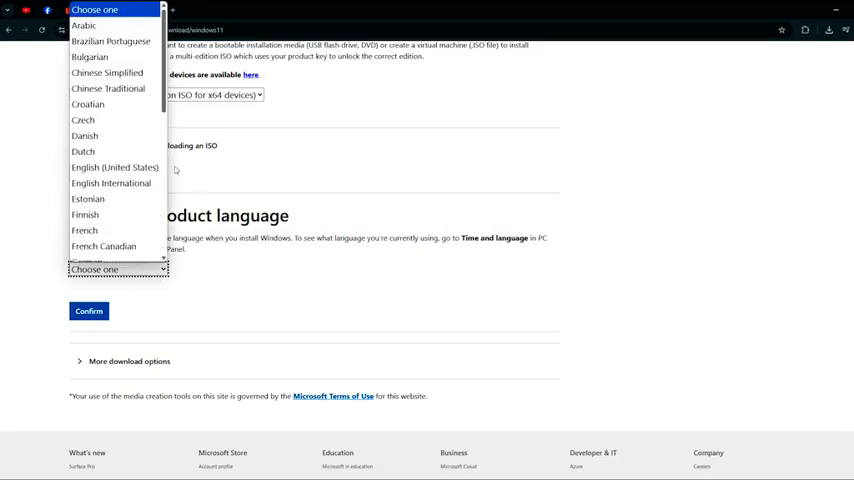
{"action": "left_click", "coordinate": [88, 312]}
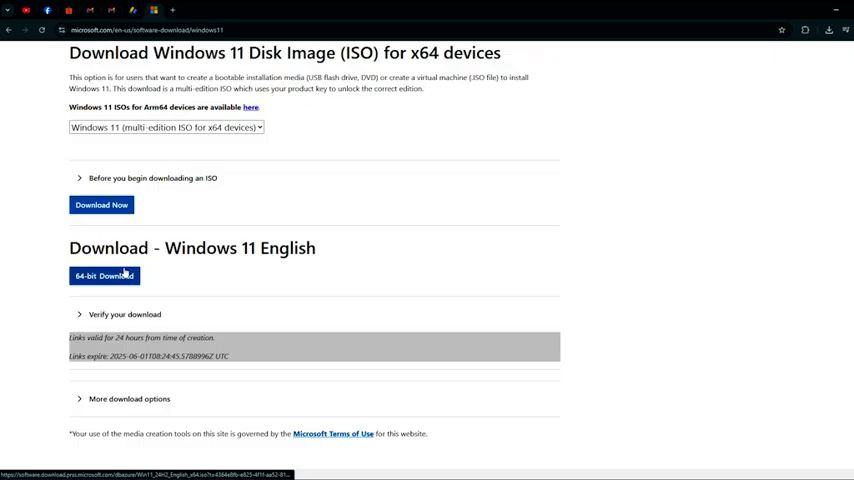
{"action": "left_click", "coordinate": [104, 276]}
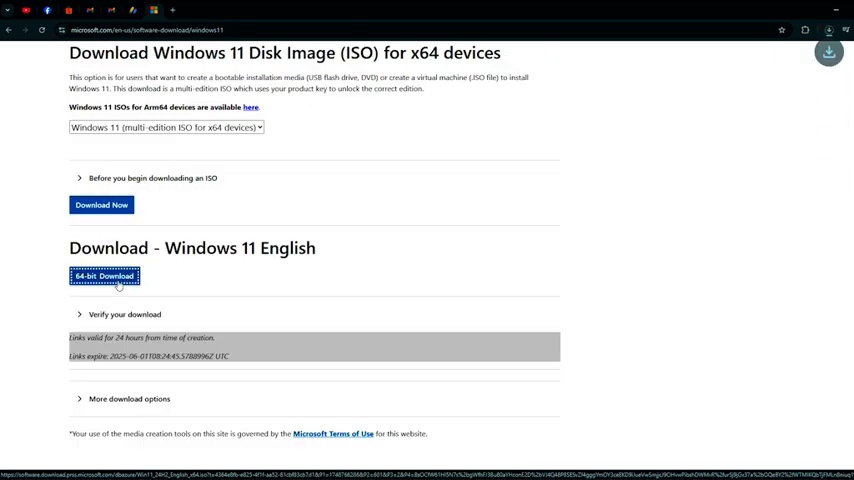
{"action": "left_click", "coordinate": [828, 30]}
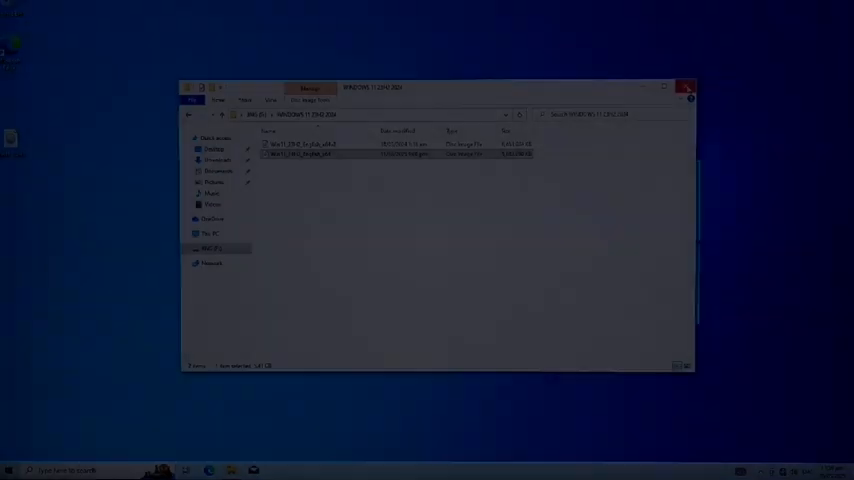
- Run 'setup /product server' from the ISO folder's Command Prompt
{"action": "left_click", "coordinate": [688, 88]}
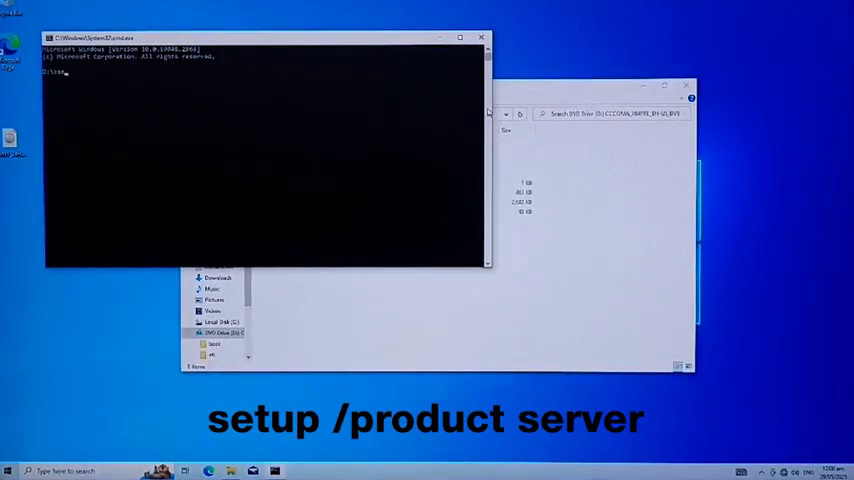
{"action": "type", "text": "setup"}
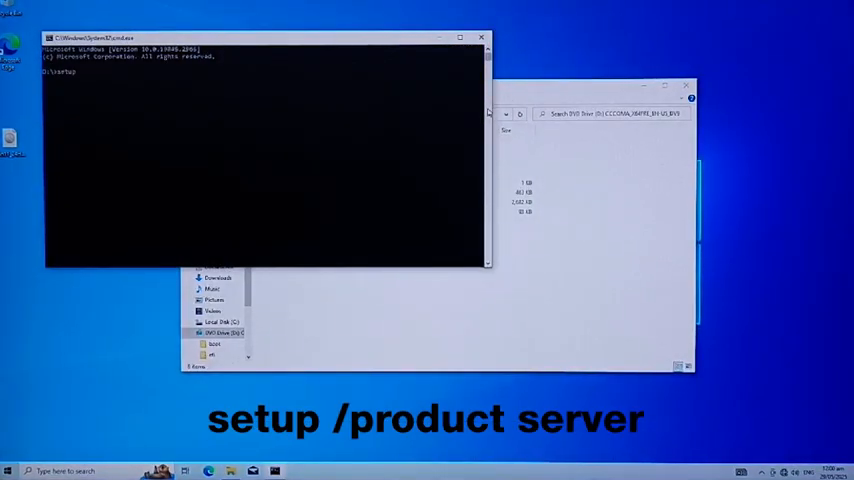
{"action": "type", "text": "/prod"}
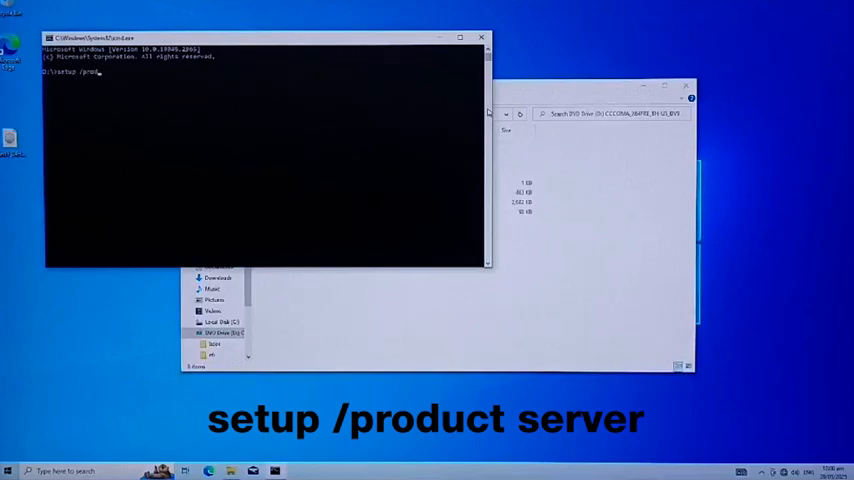
{"action": "type", "text": "uct"}
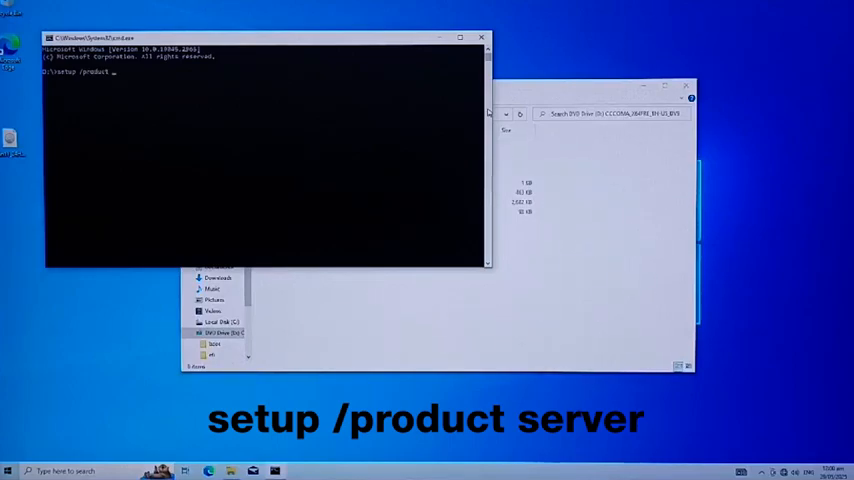
{"action": "type", "text": "server"}
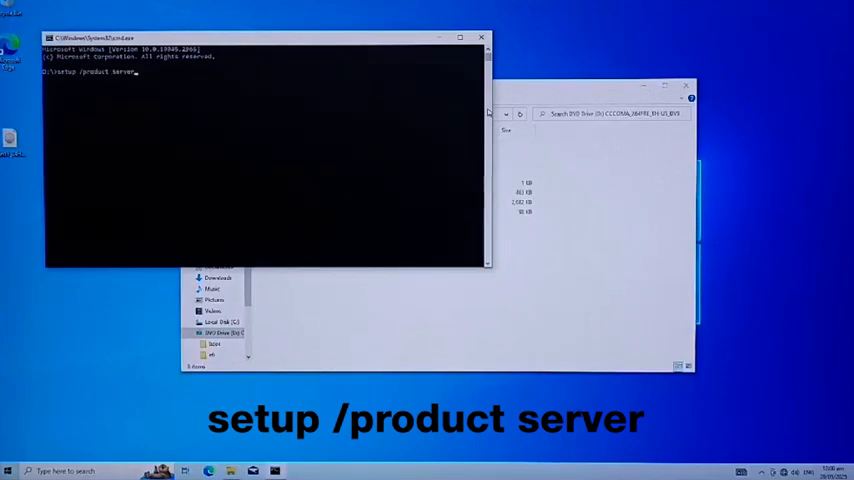
{"action": "key", "text": "Return"}
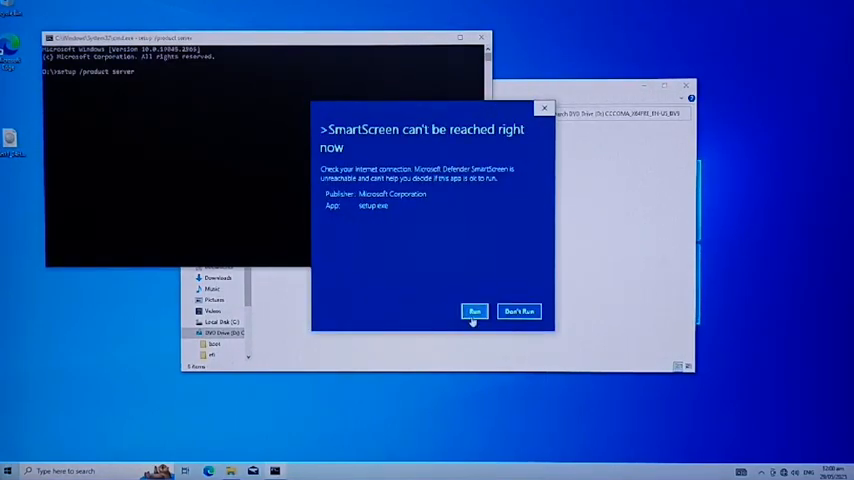
- Approve the SmartScreen and UAC prompts so Windows Server Setup opens
{"action": "left_click", "coordinate": [474, 312]}
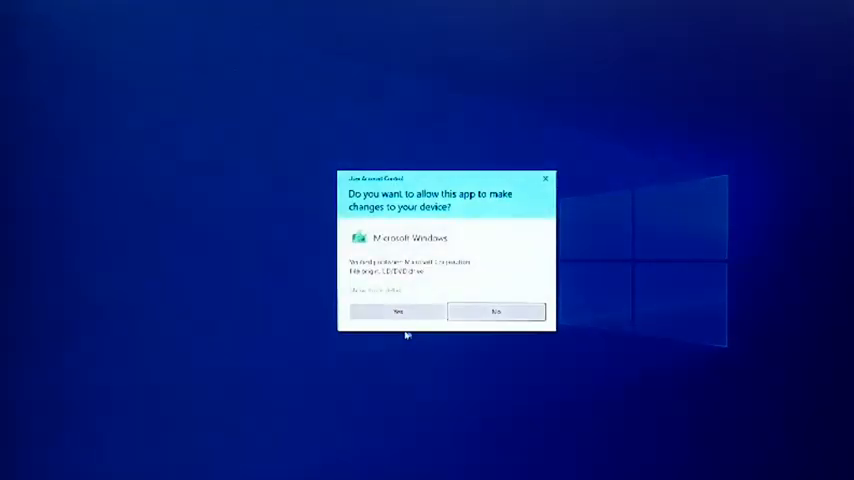
{"action": "left_click", "coordinate": [396, 312]}
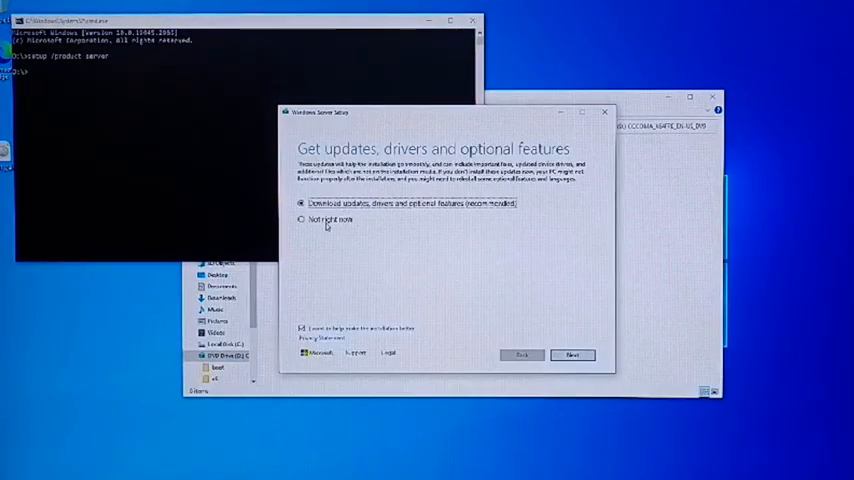
- Continue past updates, keep files, settings and apps, and begin installing Windows Server
{"action": "left_click", "coordinate": [572, 356]}
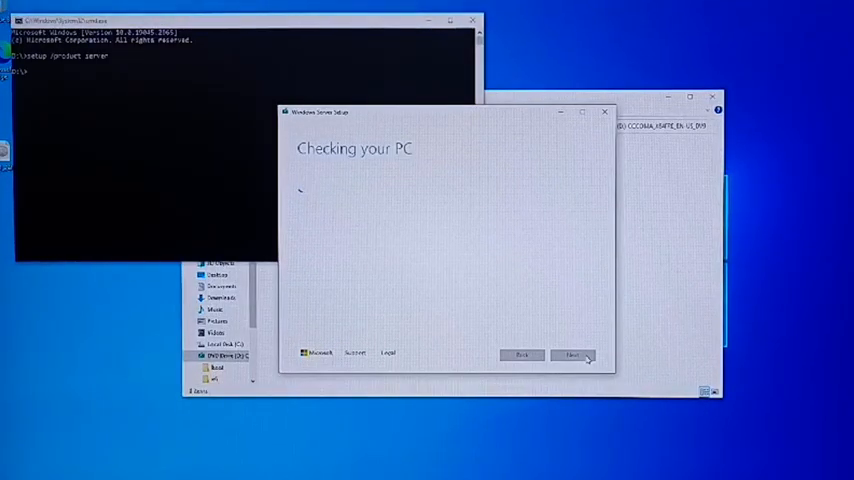
{"action": "left_click", "coordinate": [572, 356]}
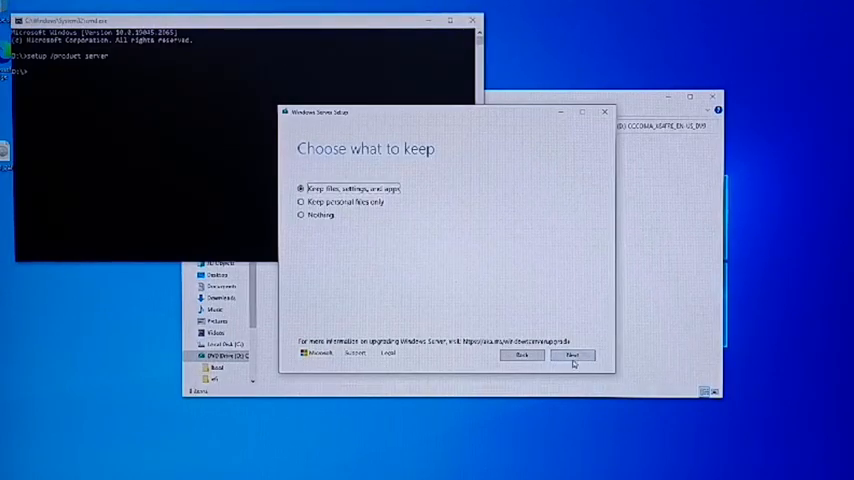
{"action": "left_click", "coordinate": [572, 356]}
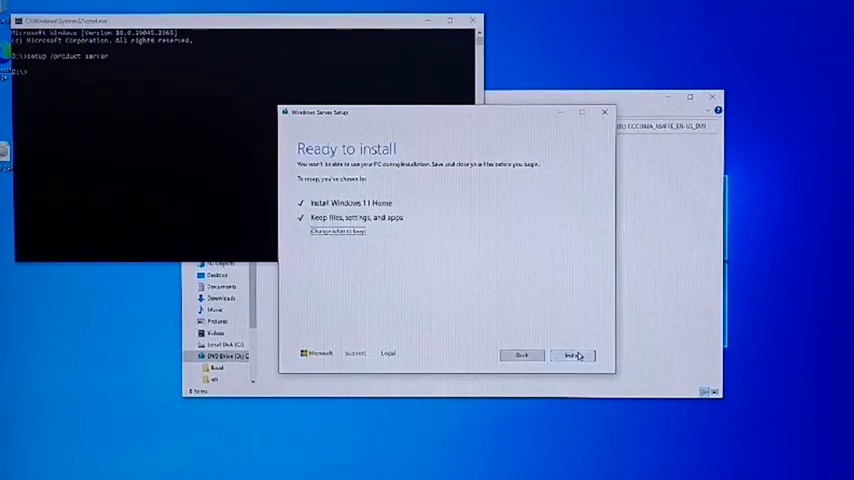
{"action": "left_click", "coordinate": [572, 356]}
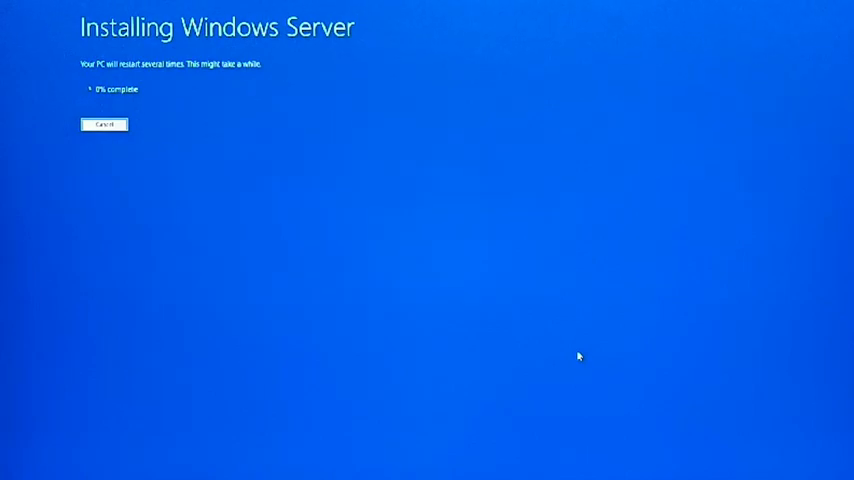